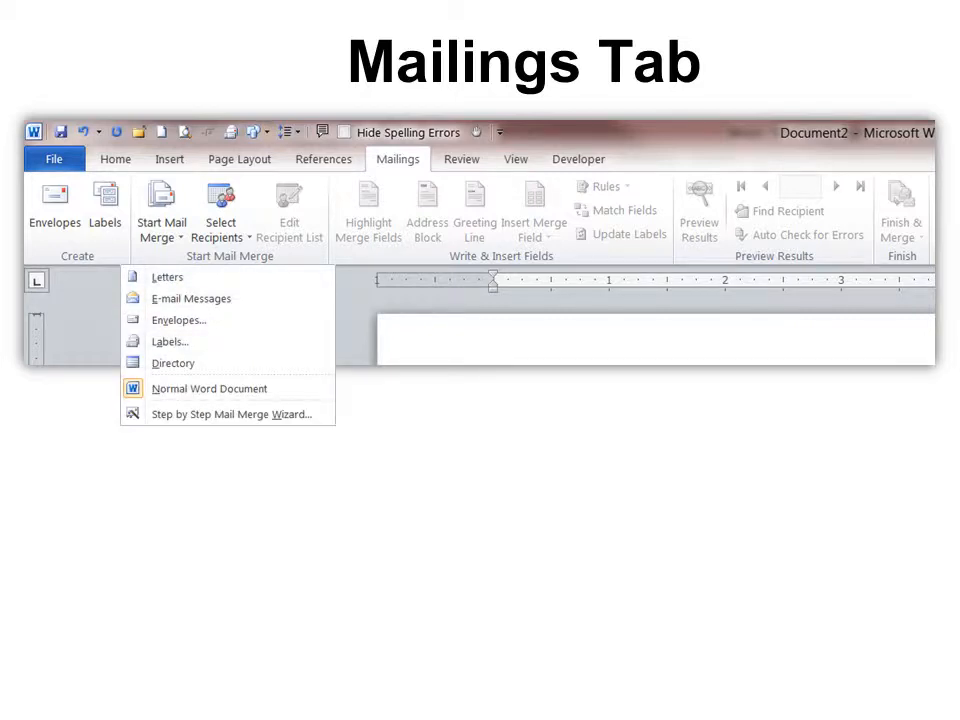
# Show the Start Mail Merge document type options on the Mailings tab.
pyautogui.click(237, 414)
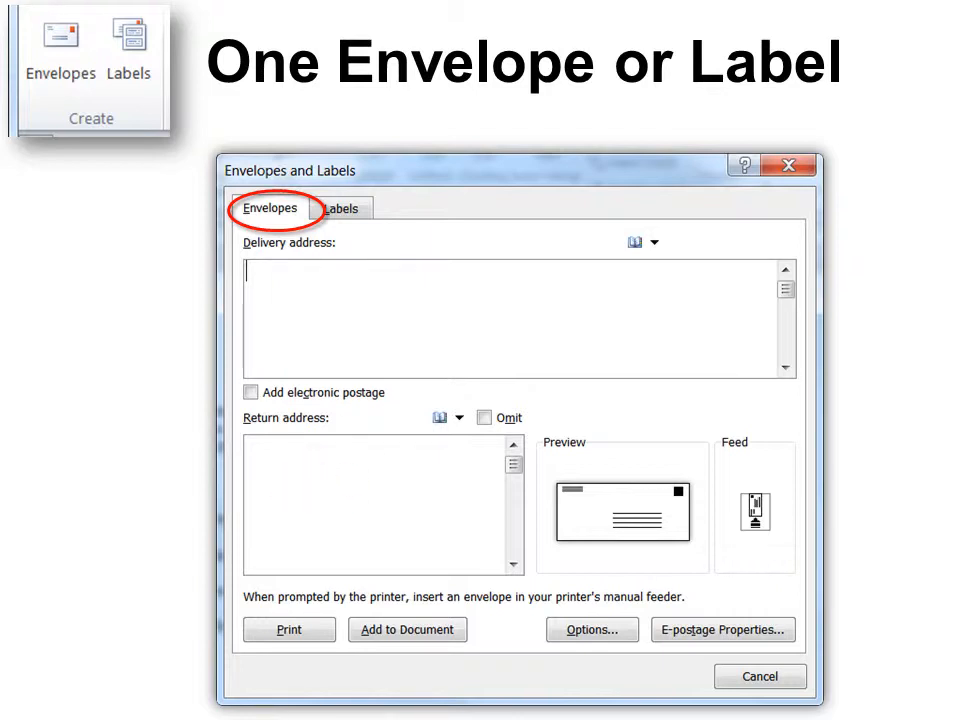
# Switch to single-label printing at row 3, column 2 on the Labels tab.
pyautogui.click(342, 209)
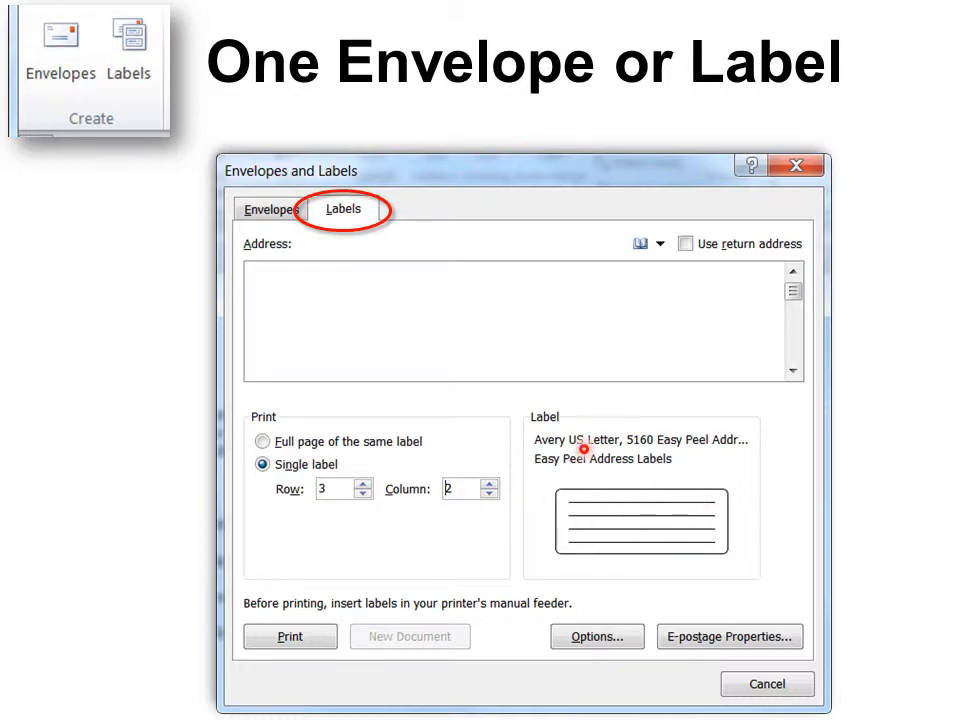
pyautogui.moveTo(634, 538)
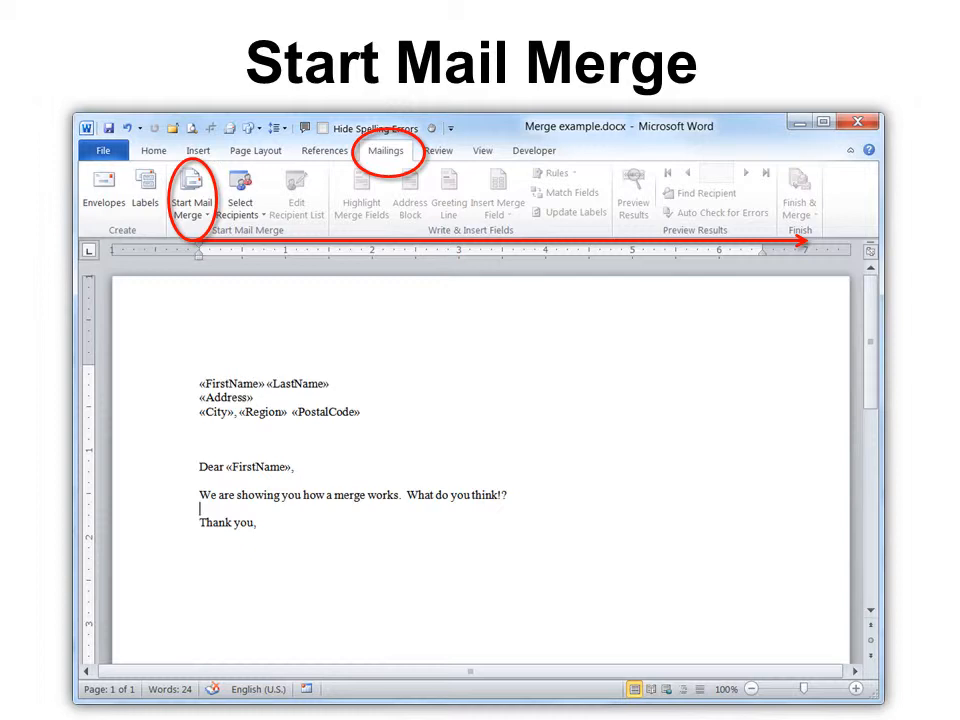
# Open the Start Mail Merge list of letter, e-mail, envelope, label and directory types.
pyautogui.click(190, 190)
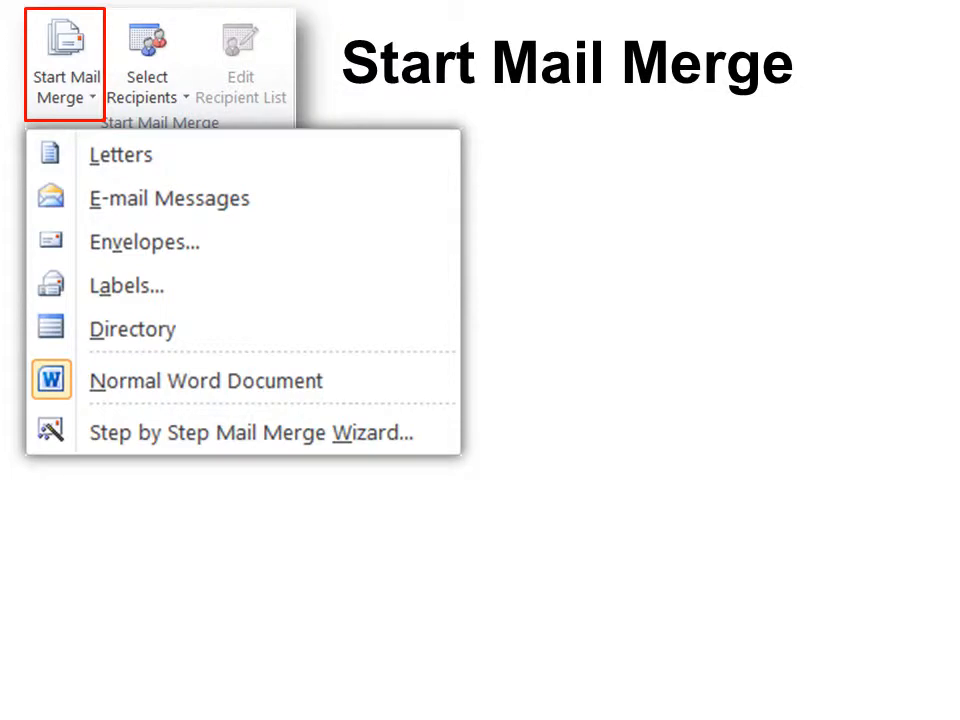
pyautogui.moveTo(150, 198)
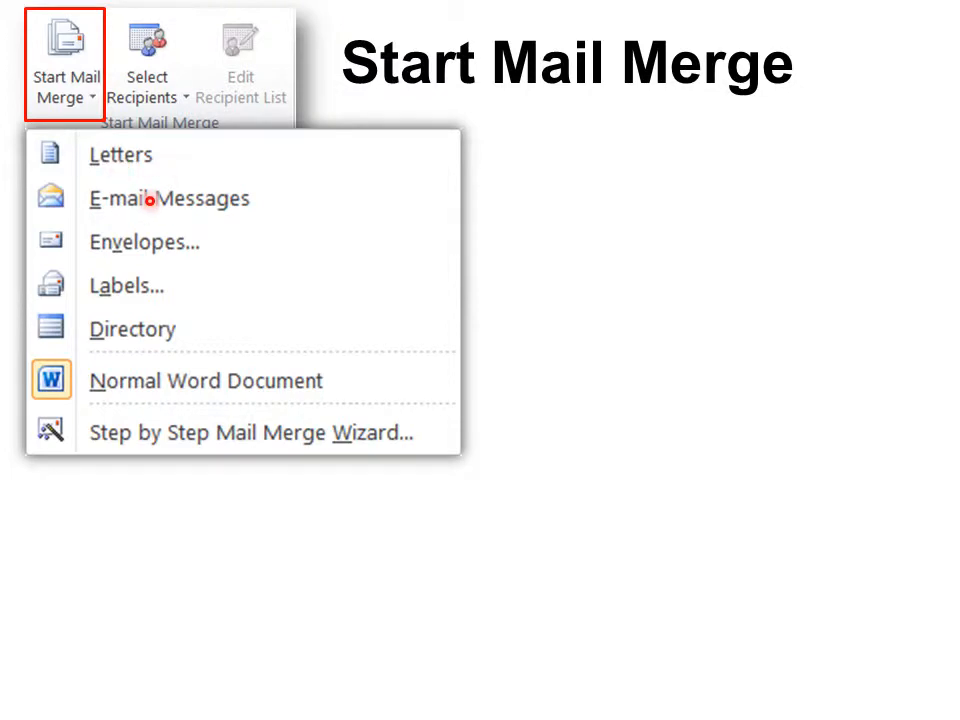
pyautogui.moveTo(217, 338)
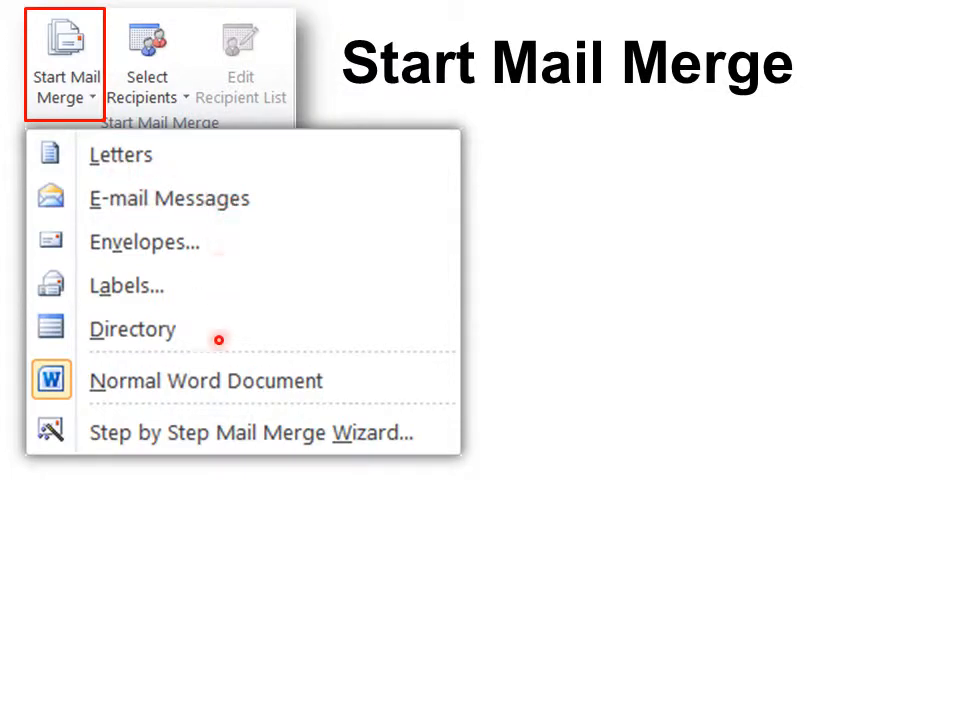
pyautogui.moveTo(111, 457)
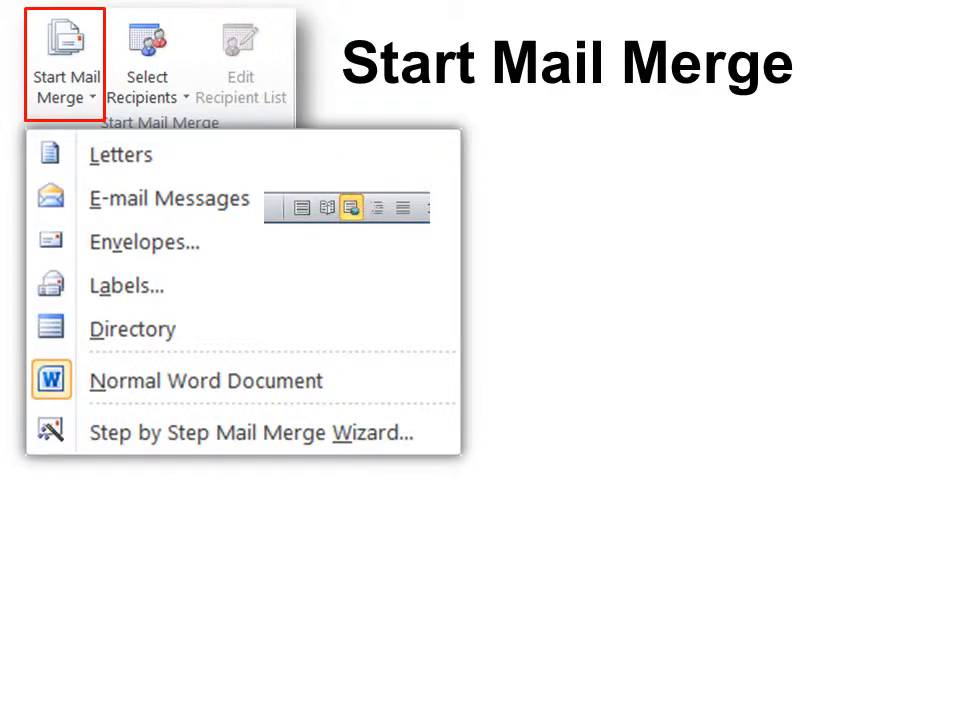
# Review envelope printing and size options, then show the Select Recipients choices.
pyautogui.click(143, 242)
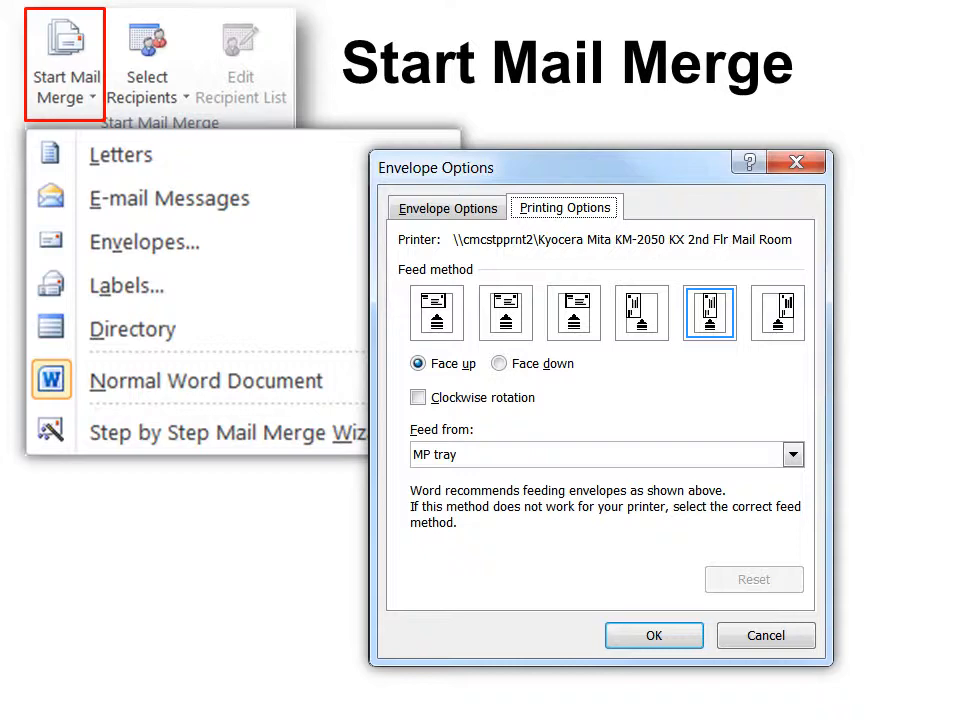
pyautogui.click(446, 207)
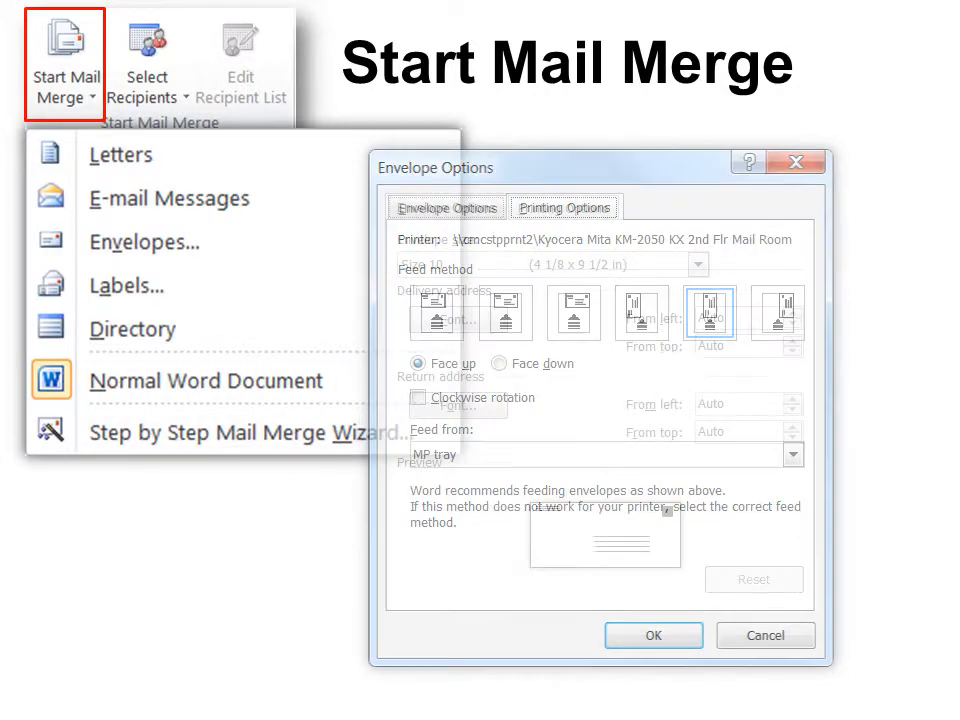
pyautogui.click(147, 60)
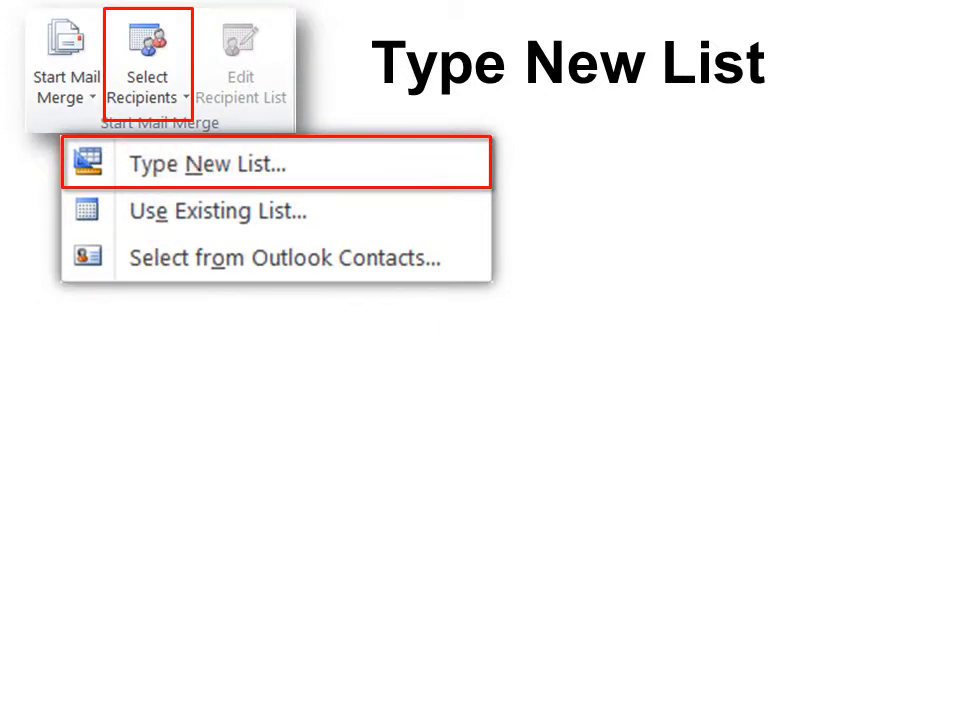
# Type a new two-recipient address list and open its field names for customizing.
pyautogui.click(207, 164)
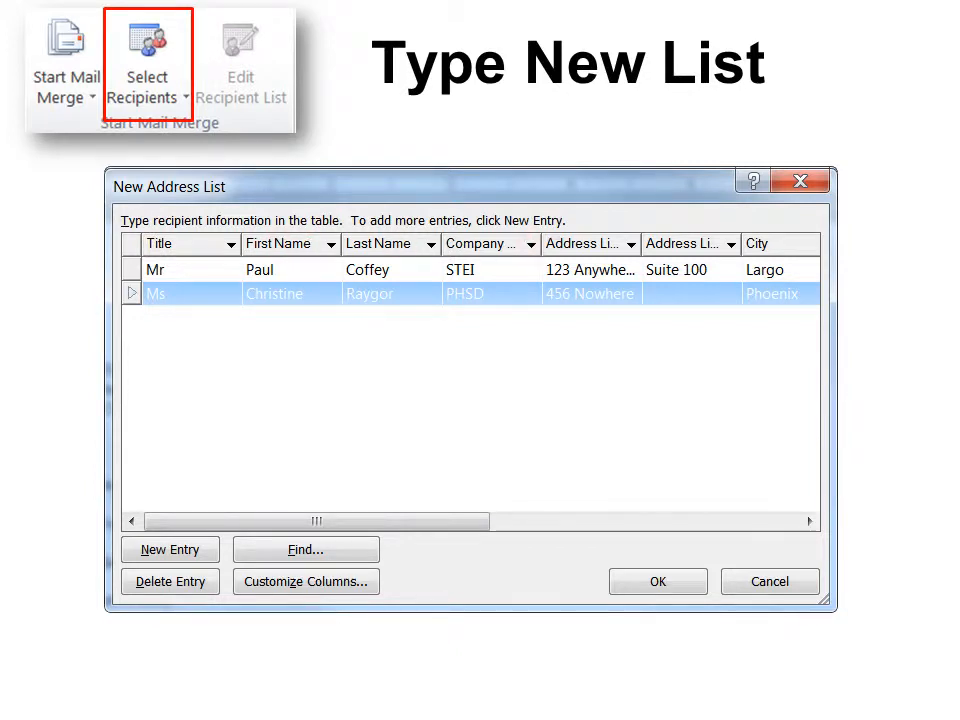
pyautogui.click(306, 580)
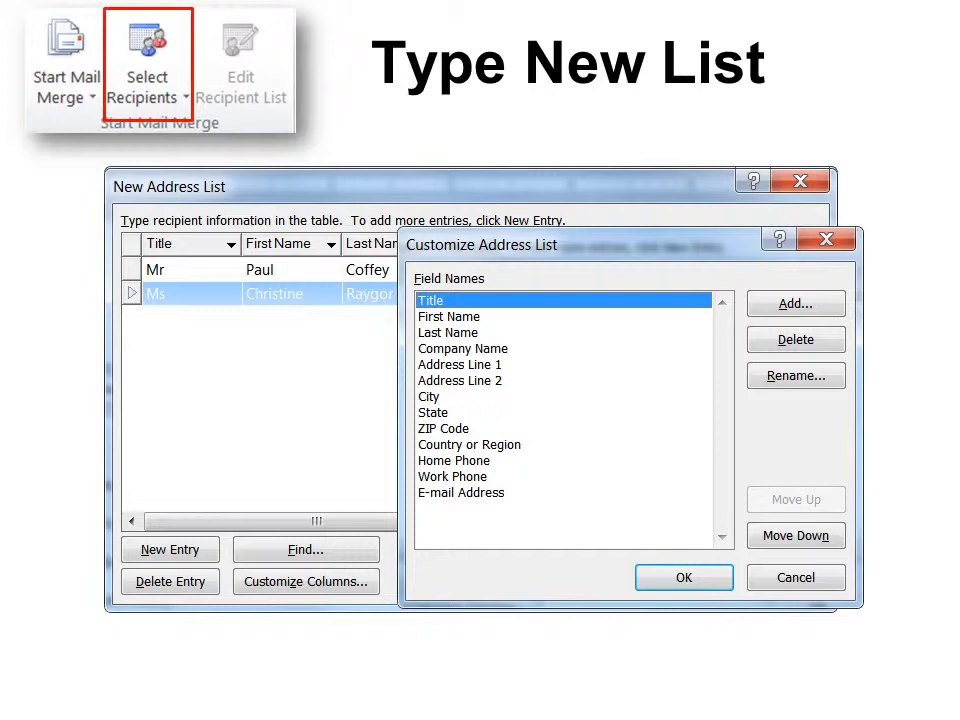
# Finish the new address list and save it as 'My List'.
pyautogui.click(683, 576)
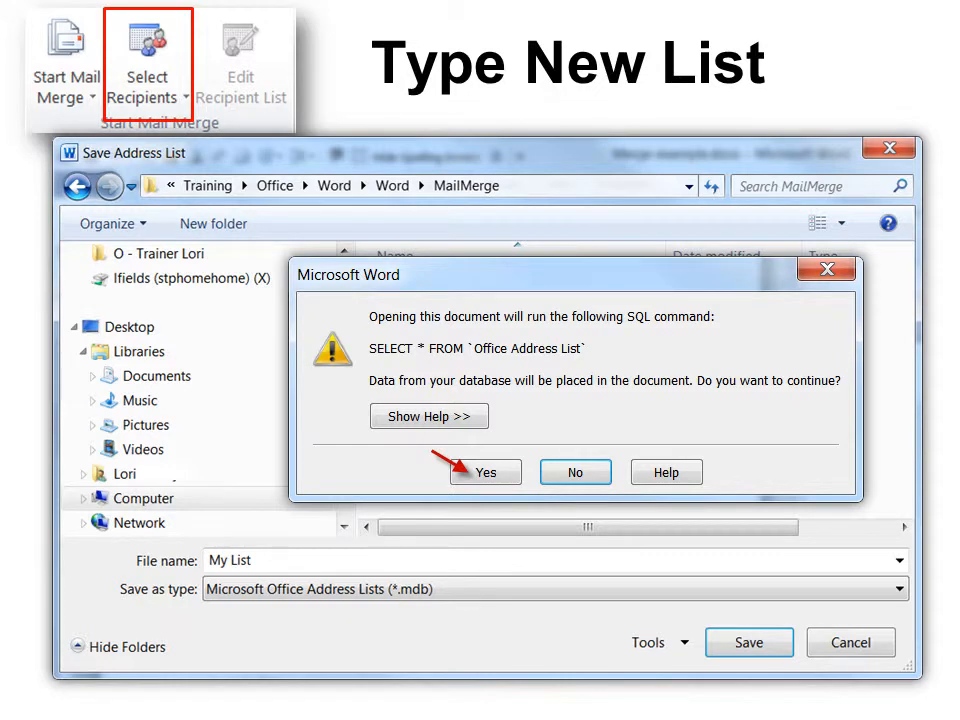
pyautogui.moveTo(701, 321)
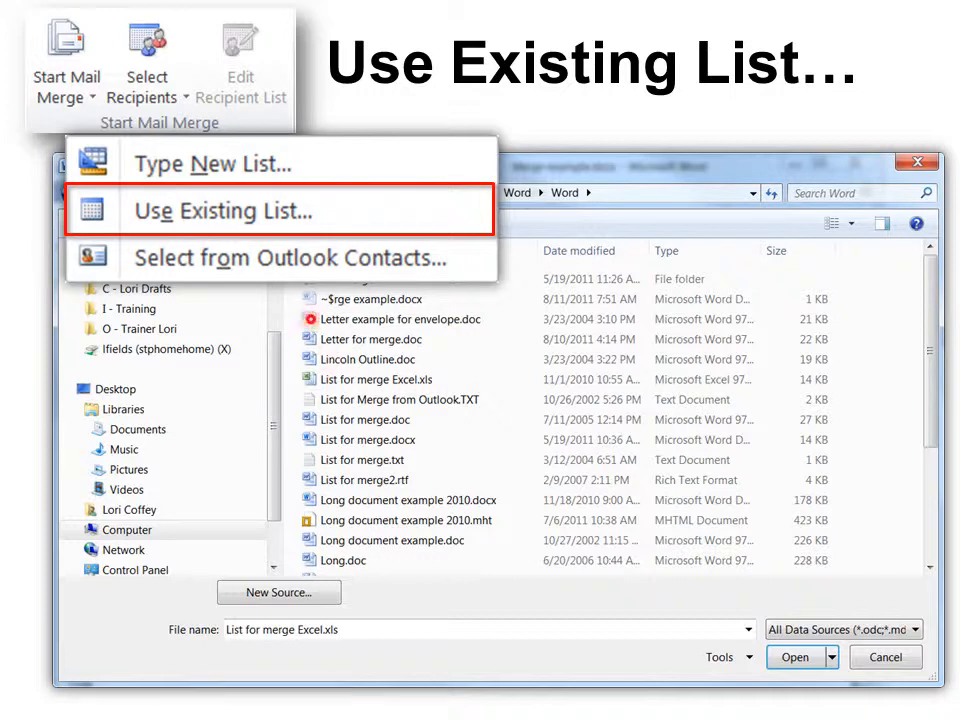
# Use 'List for merge Excel.xls' as the data source, then pick Outlook Contacts recipients.
pyautogui.click(224, 211)
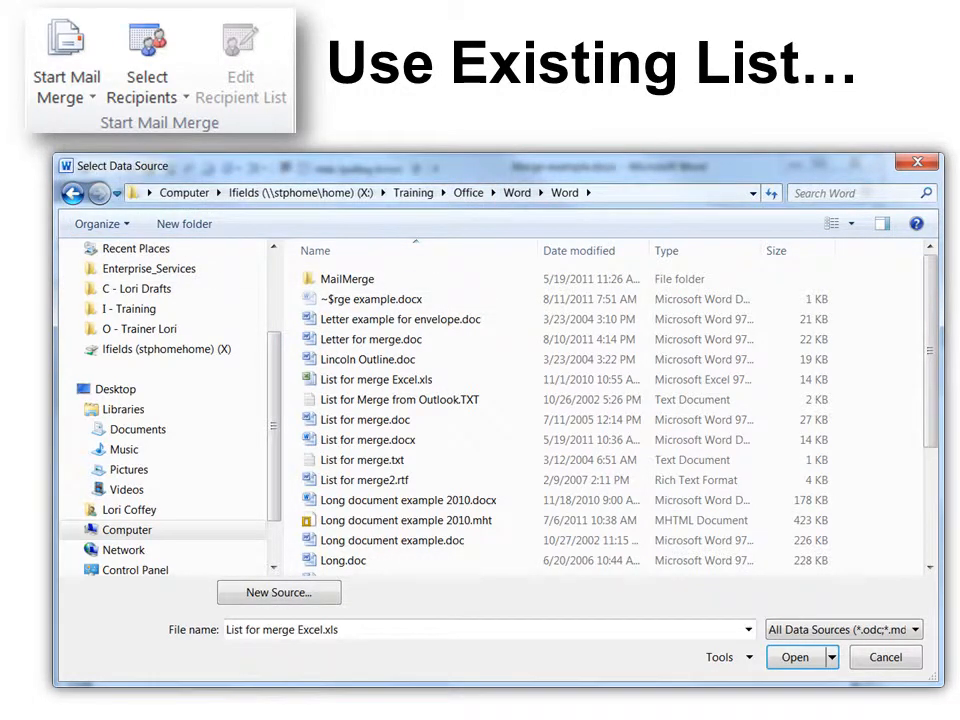
pyautogui.click(795, 657)
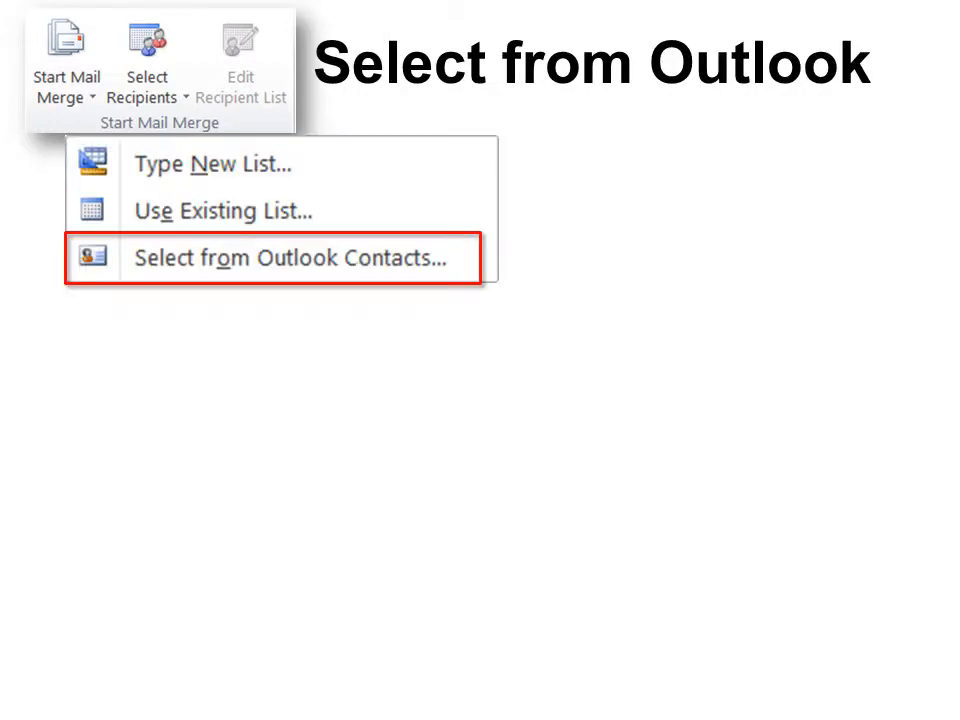
pyautogui.click(286, 257)
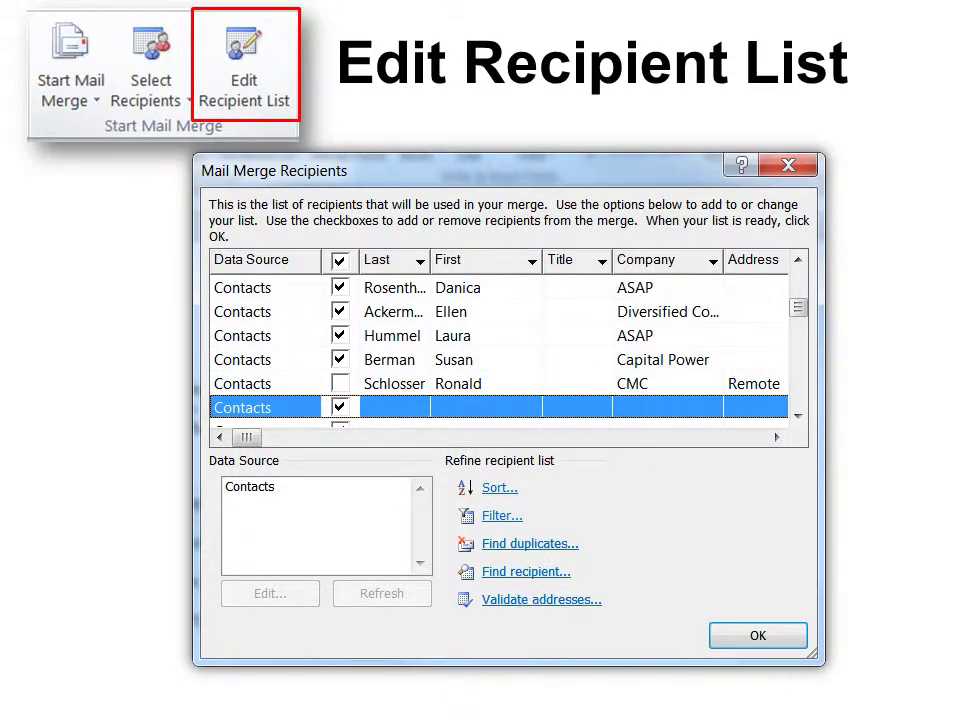
# Exclude one contact in the Mail Merge Recipients list.
pyautogui.click(756, 635)
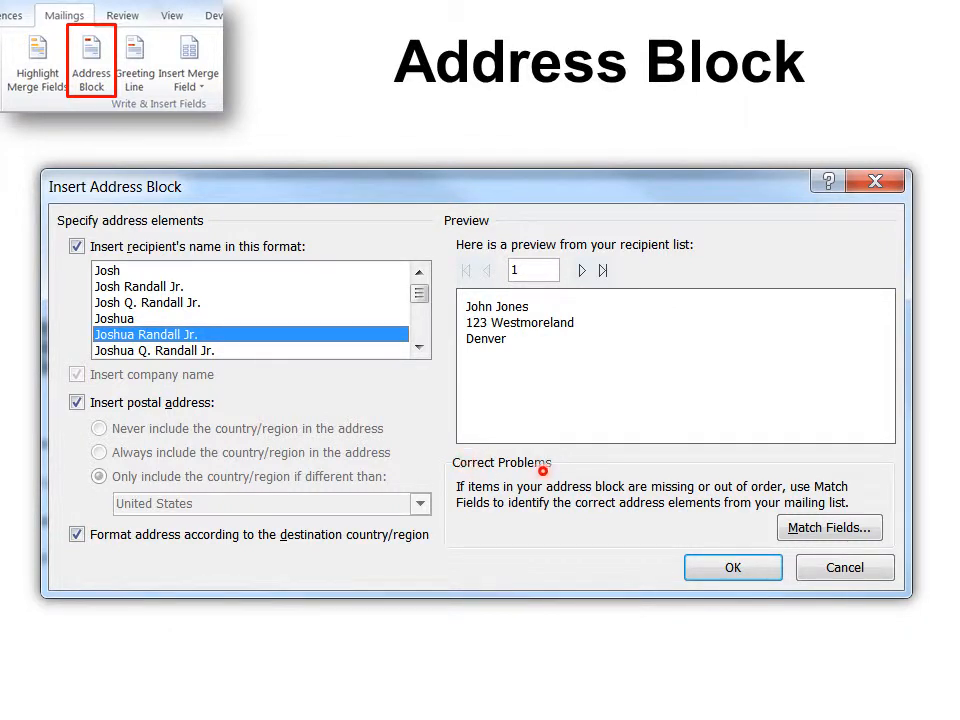
pyautogui.moveTo(757, 539)
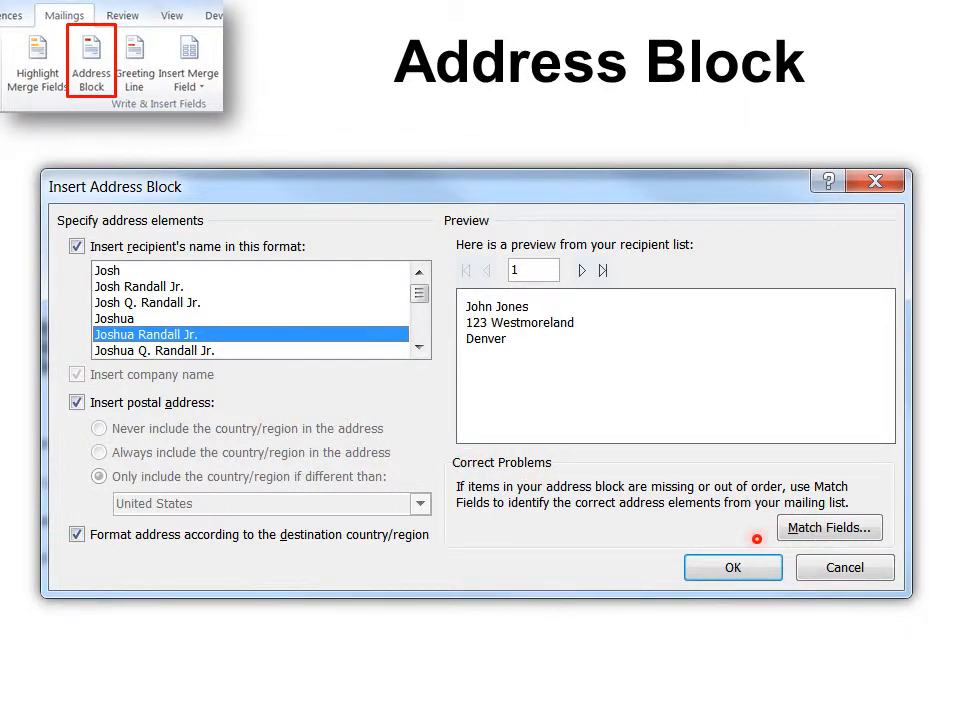
# Insert the recipient Address Block with the chosen name format into the letter.
pyautogui.click(134, 62)
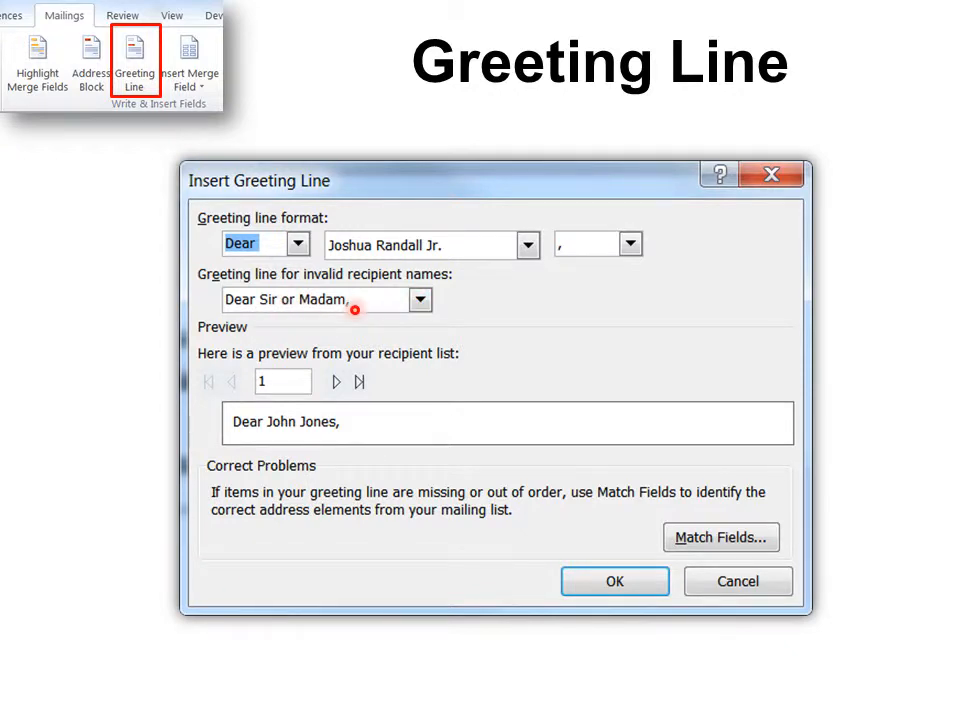
# Add the 'Dear John Jones,' greeting line to the letter.
pyautogui.click(188, 60)
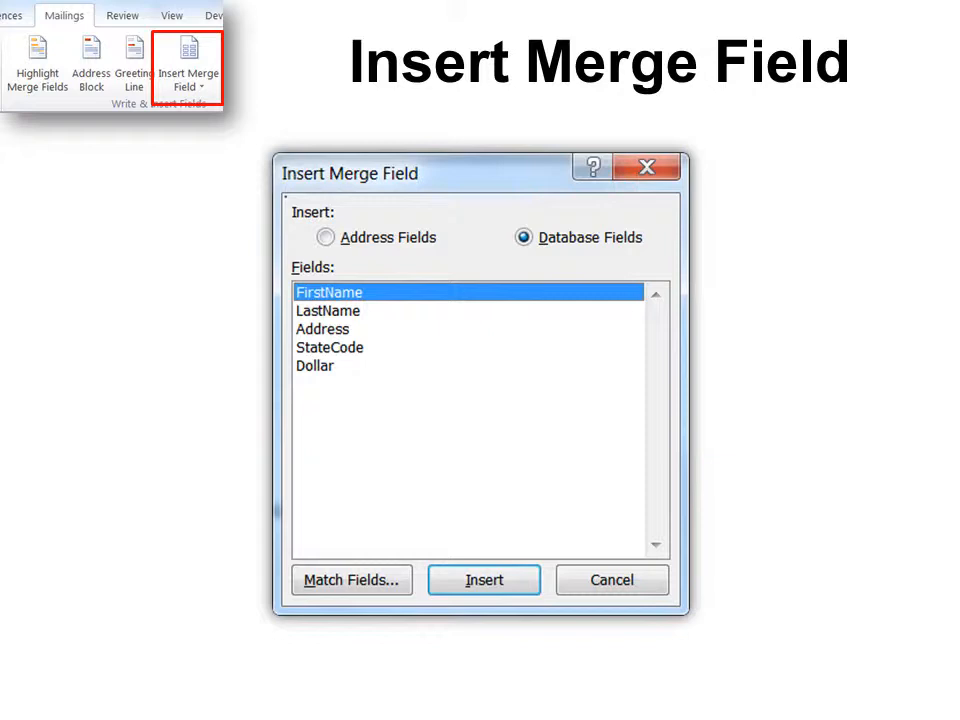
pyautogui.moveTo(323, 328)
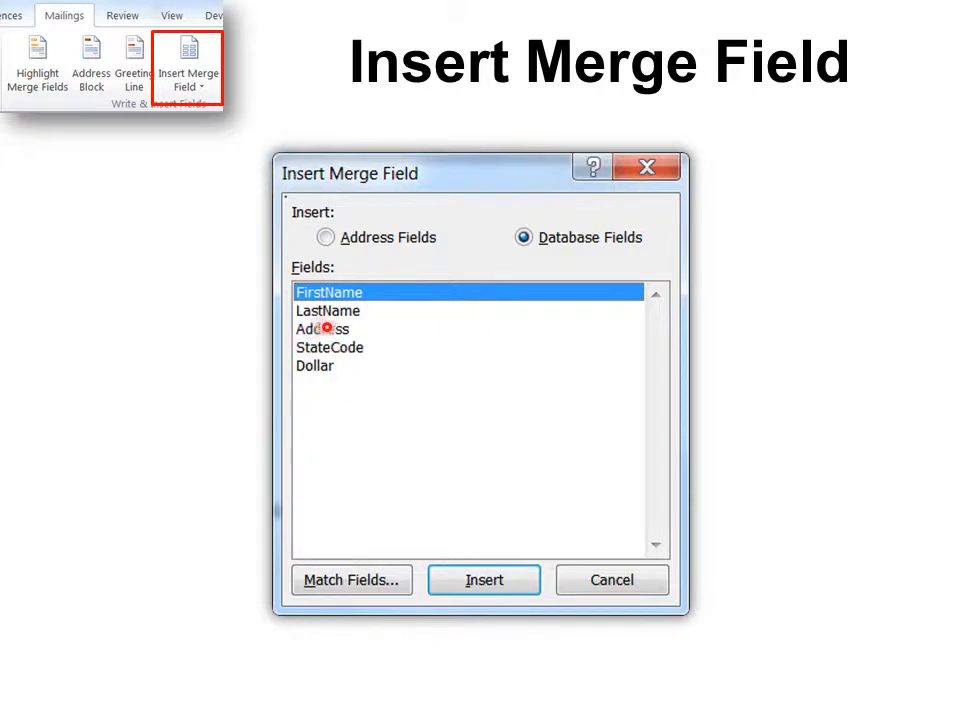
pyautogui.moveTo(329, 367)
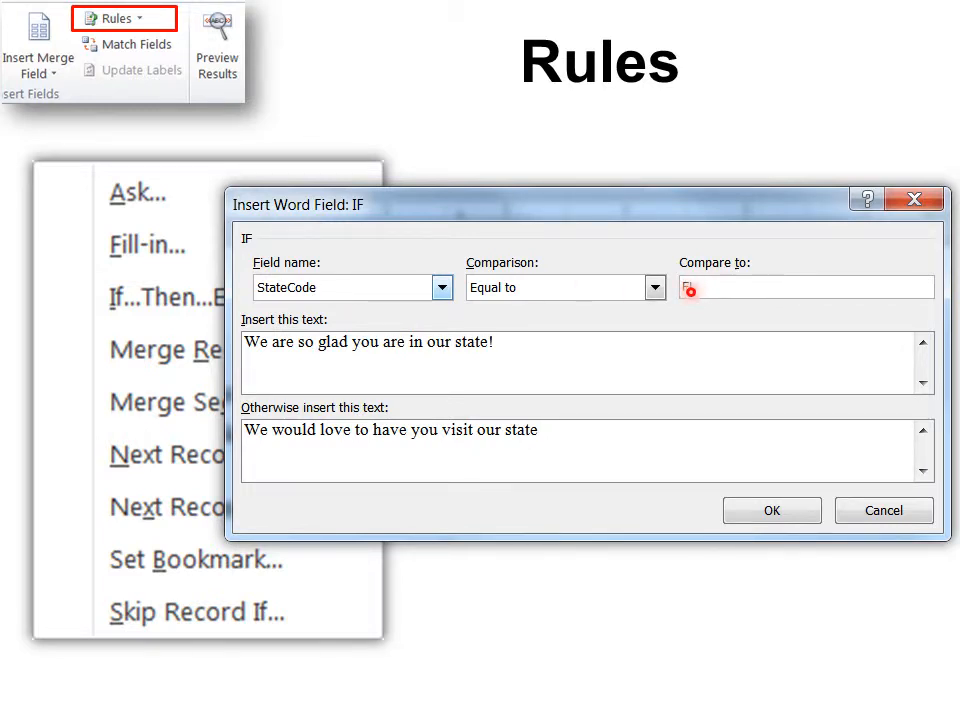
# Finish the StateCode rule before mapping FirstName, LastName and Address in Match Fields.
pyautogui.click(129, 45)
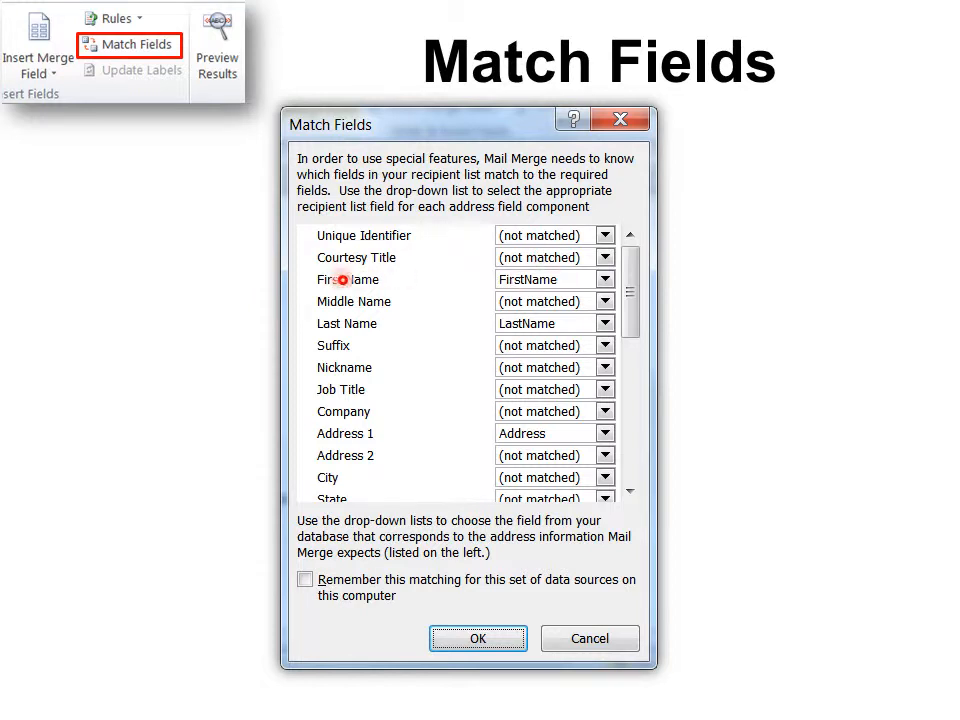
pyautogui.moveTo(524, 289)
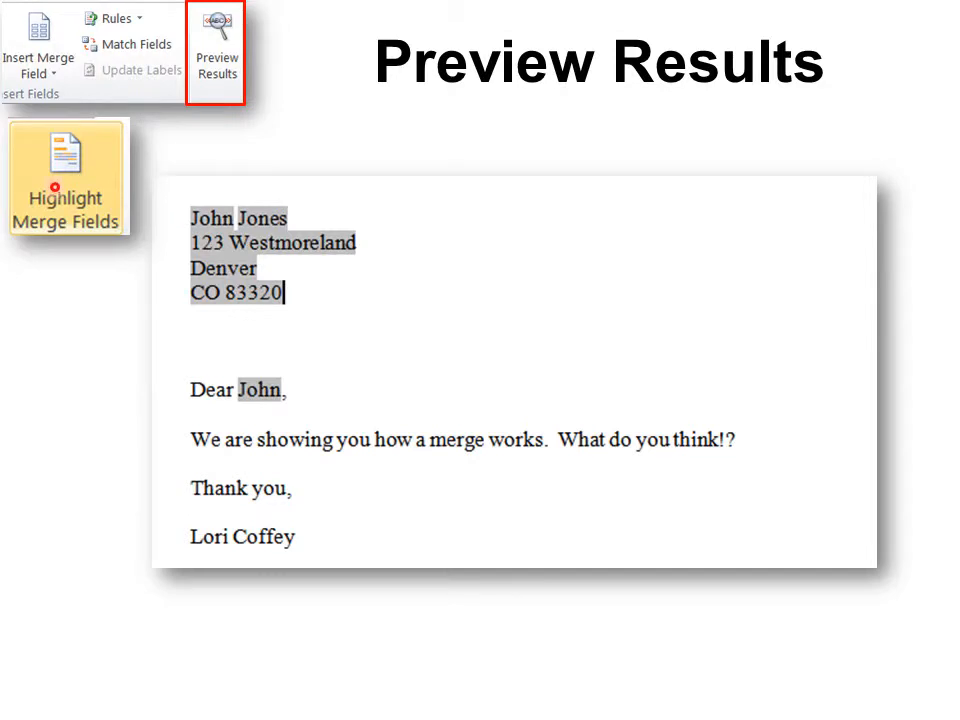
# Shade the merged fields in the preview and search recipients by FirstName.
pyautogui.click(135, 47)
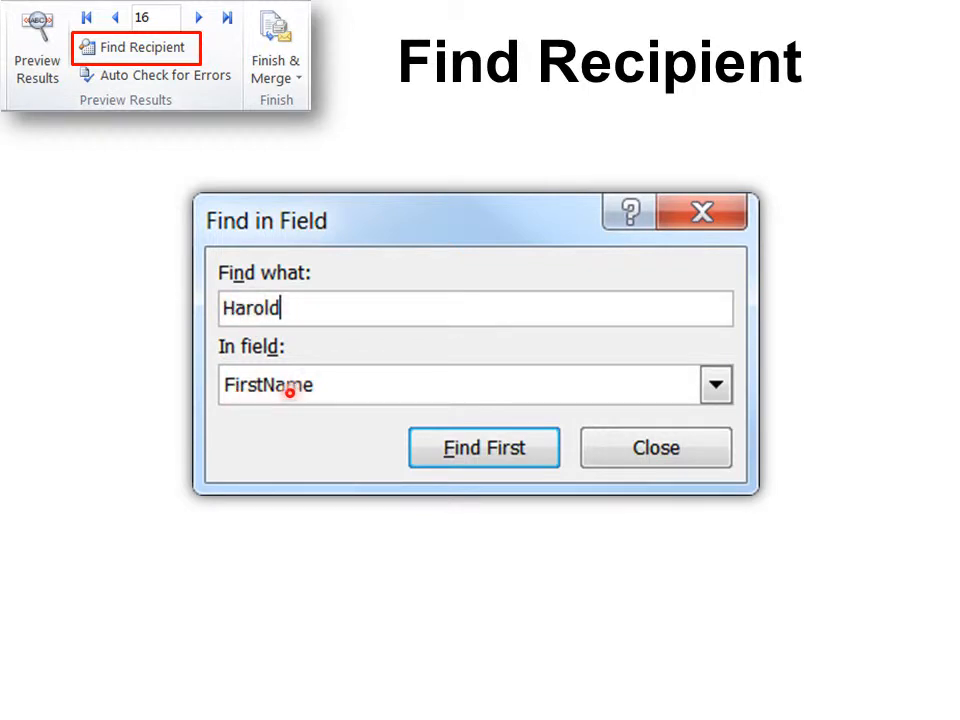
pyautogui.click(157, 75)
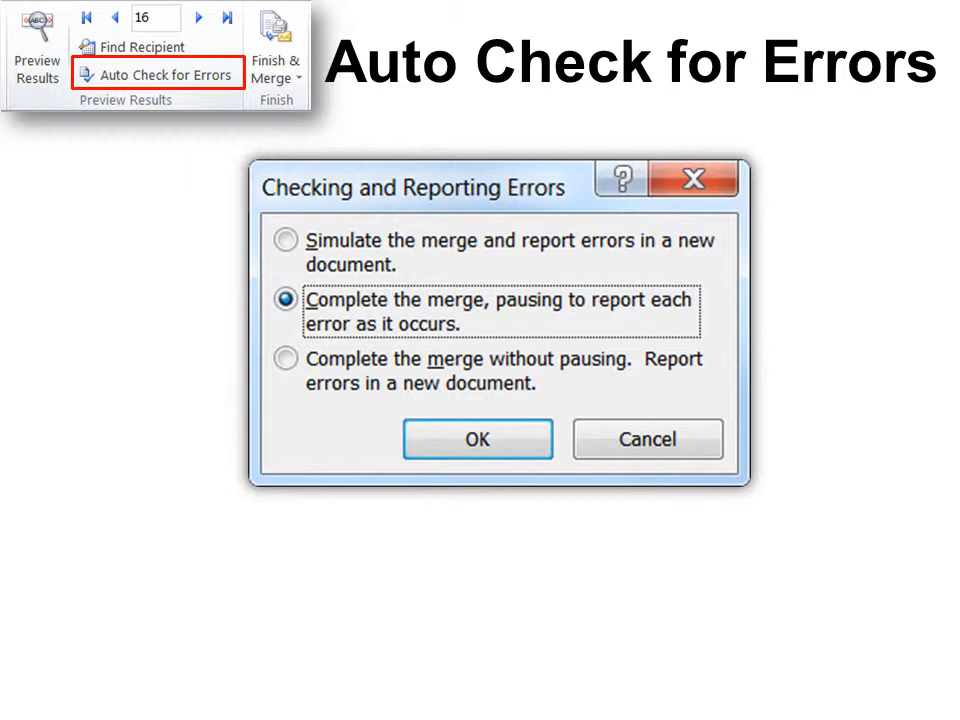
# Confirm pausing on each merge error, then merge all records into individual documents.
pyautogui.click(209, 50)
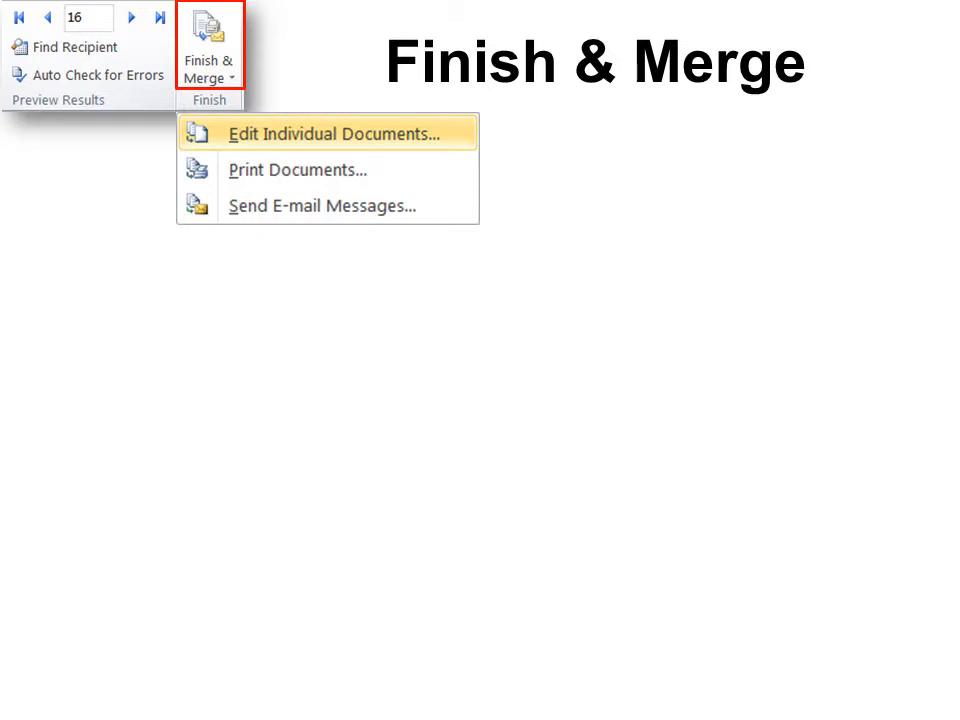
pyautogui.click(334, 133)
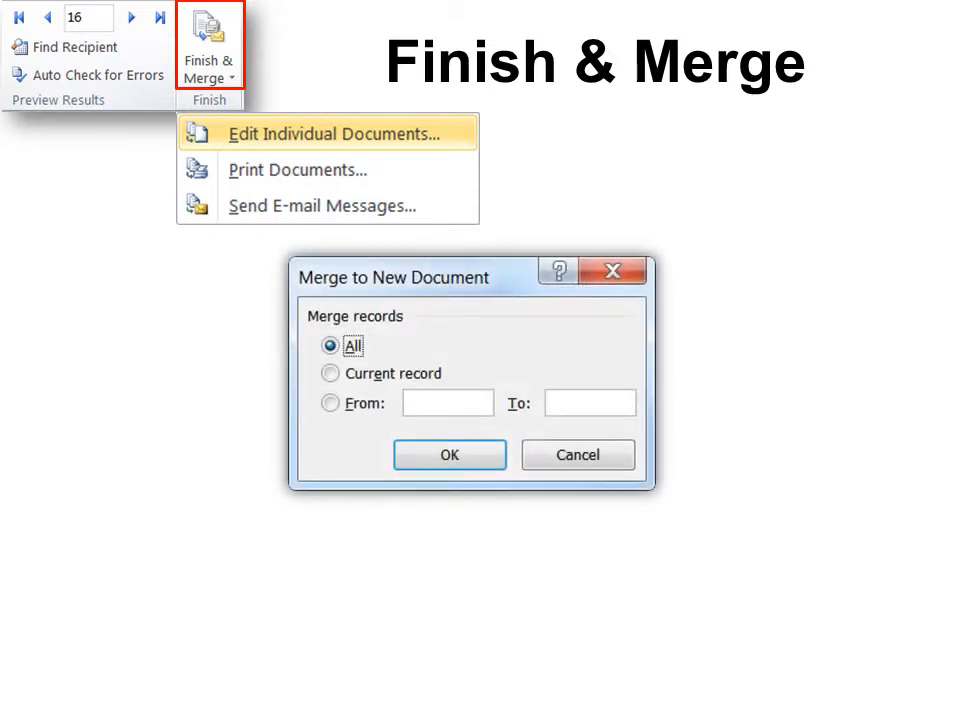